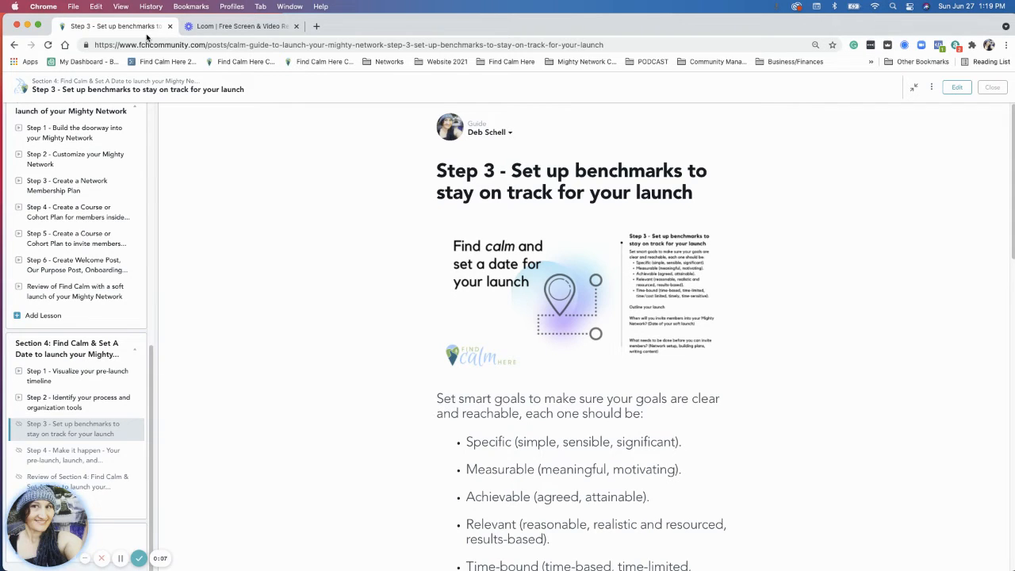
pyautogui.moveTo(921, 193)
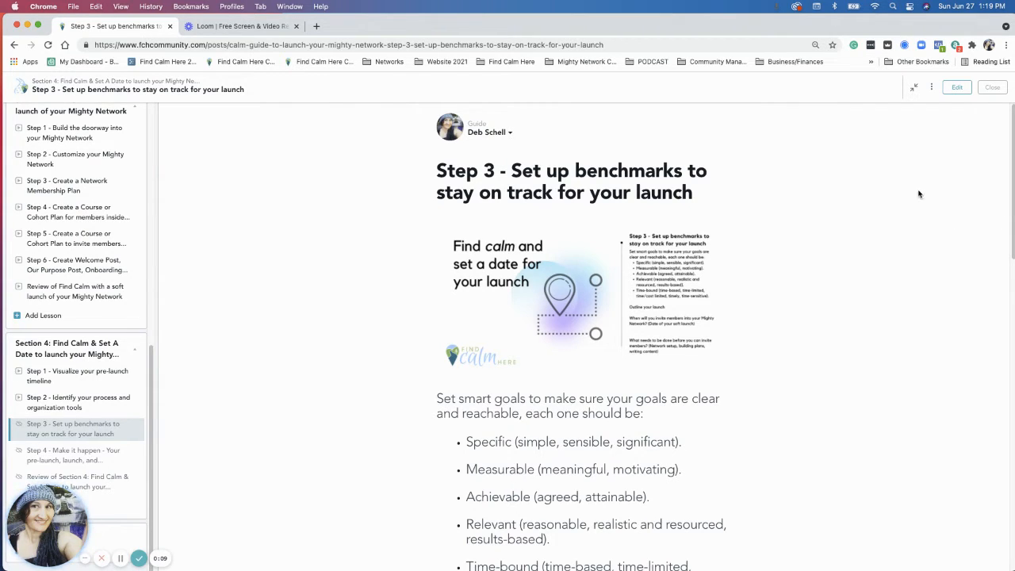
pyautogui.moveTo(892, 245)
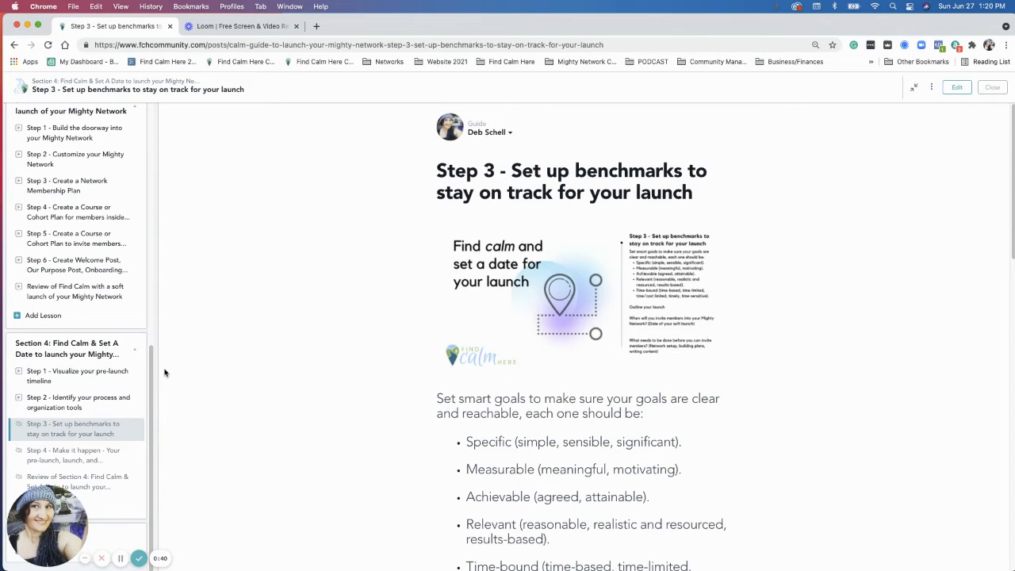
pyautogui.moveTo(281, 379)
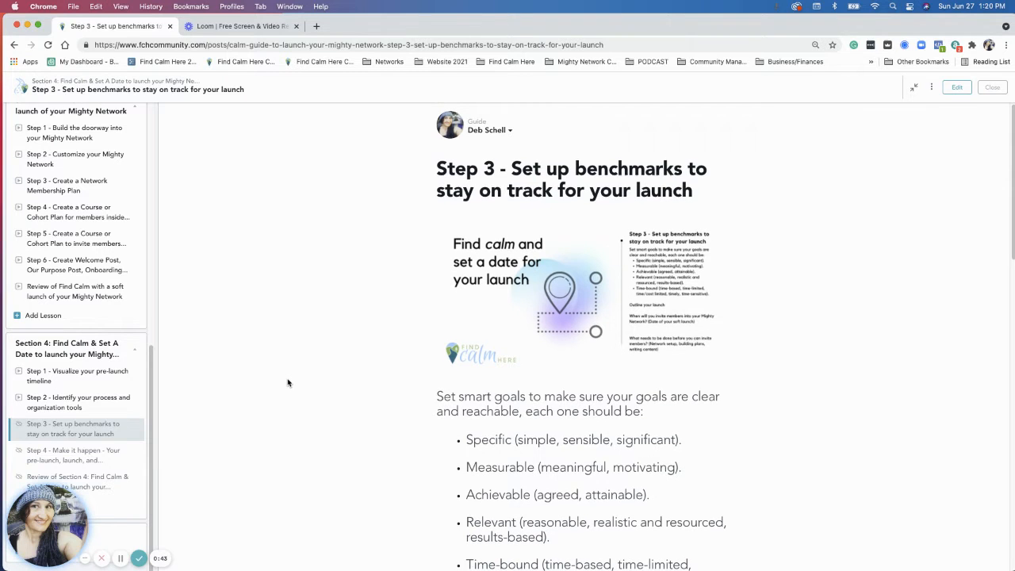
# Scroll to the lesson's attachment and open Calm Guide Launch Worksheet.pdf in a new tab.
pyautogui.scroll(-3)
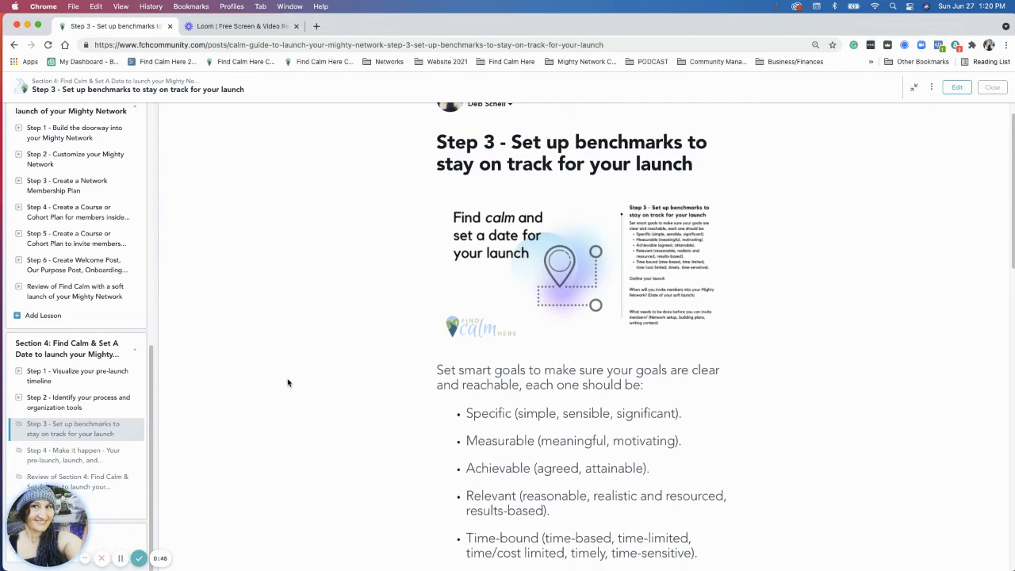
pyautogui.scroll(-3)
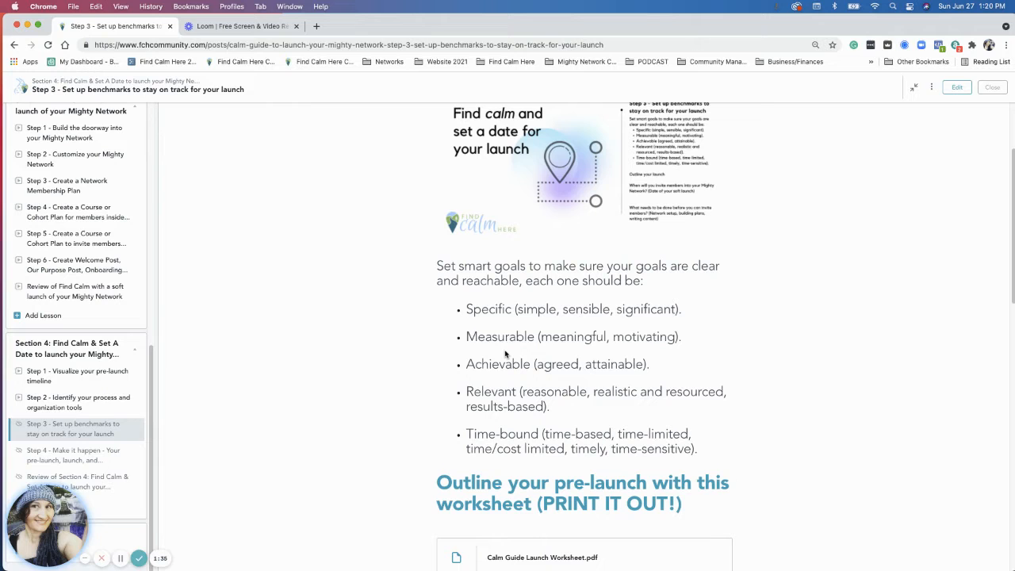
pyautogui.moveTo(658, 435)
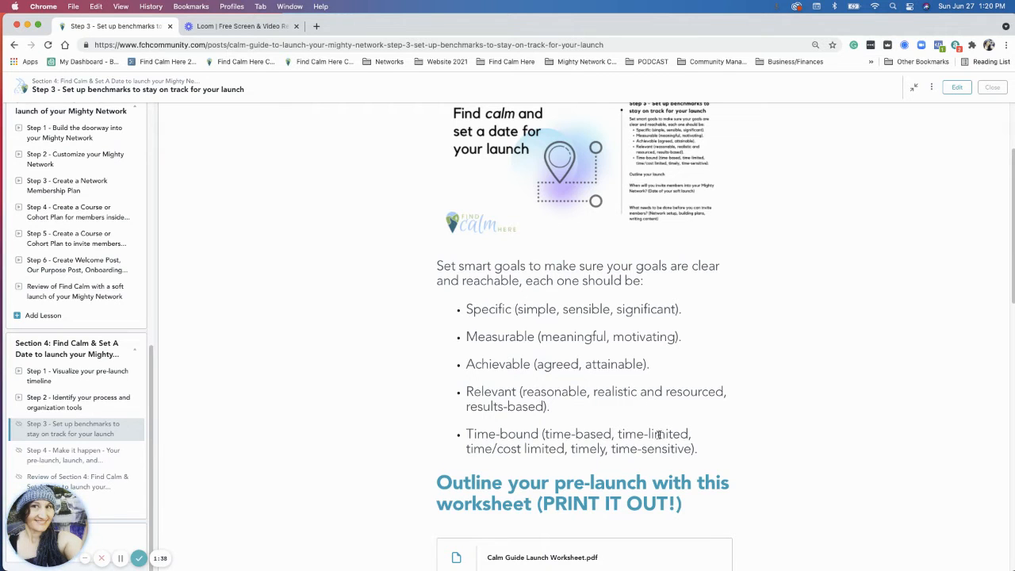
pyautogui.scroll(-3)
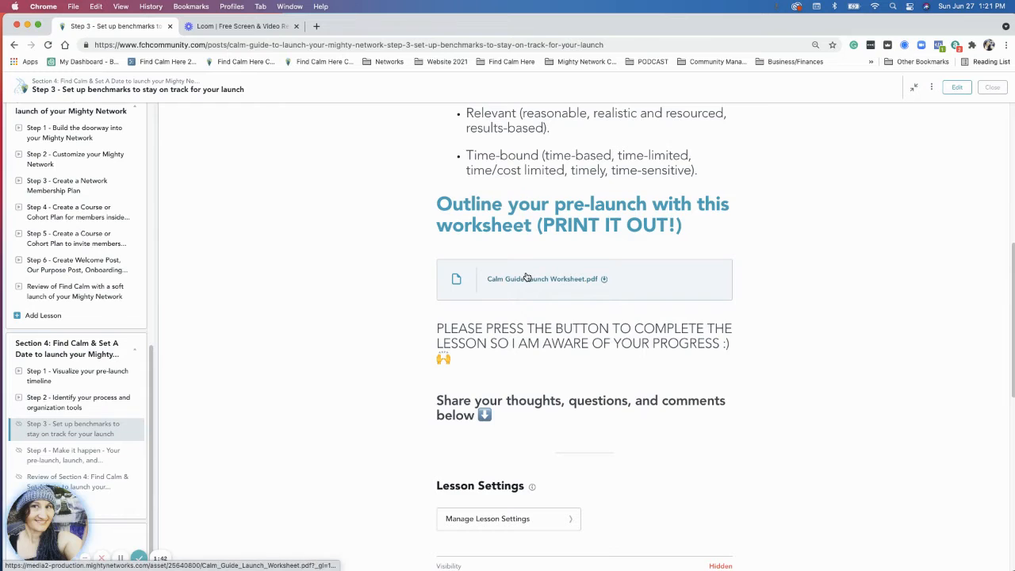
pyautogui.click(544, 280)
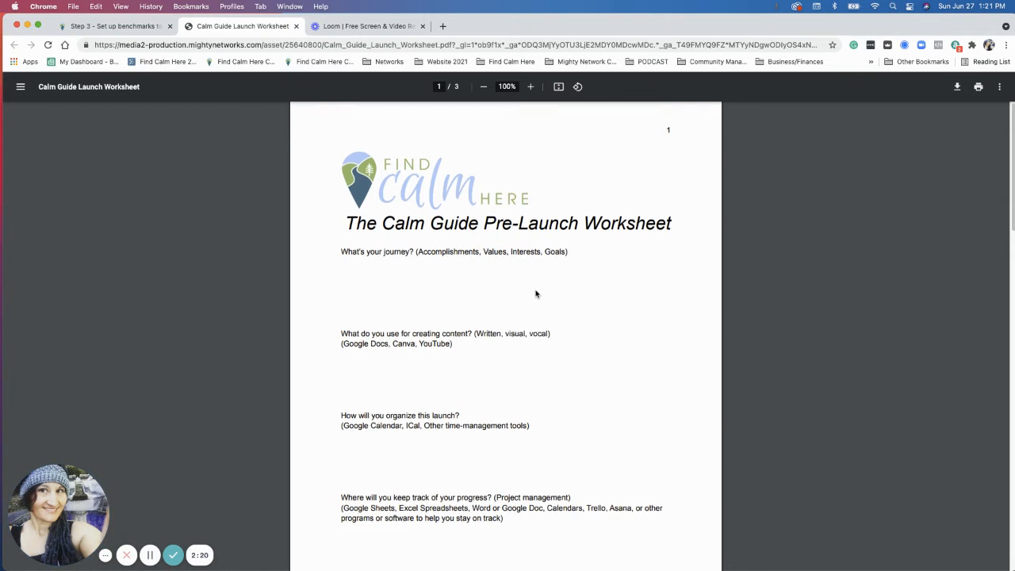
pyautogui.scroll(-3)
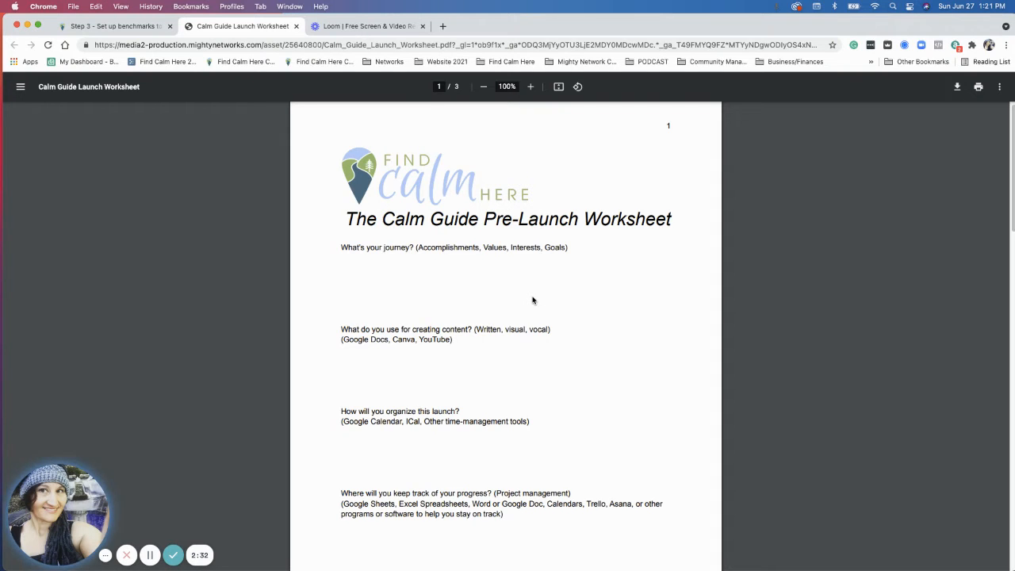
pyautogui.scroll(-3)
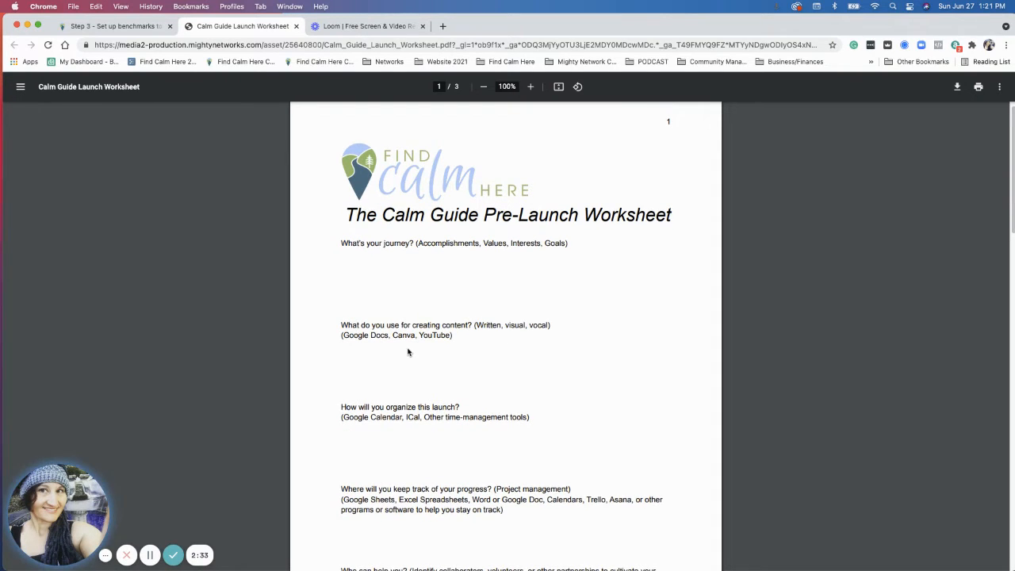
pyautogui.scroll(-3)
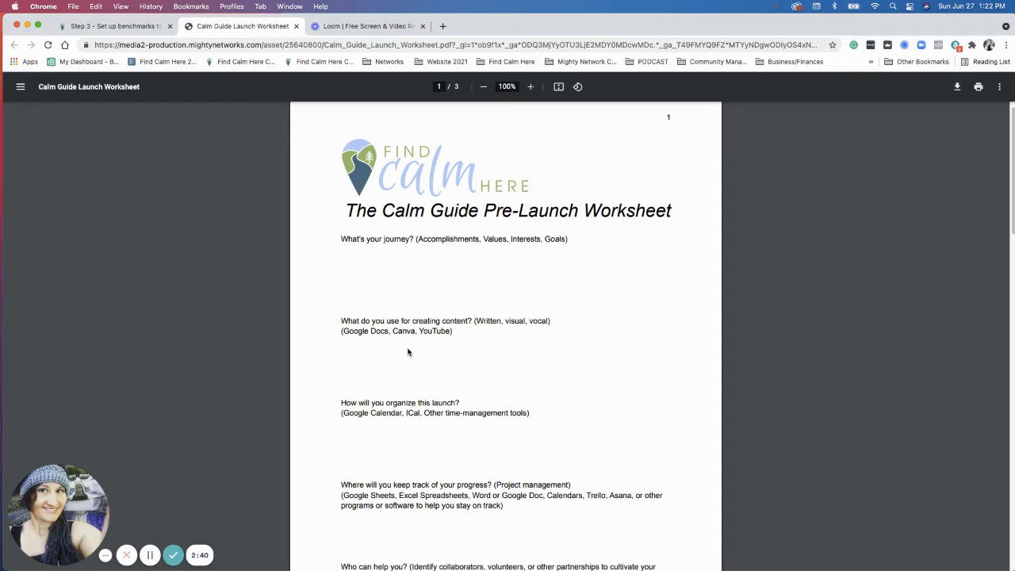
pyautogui.scroll(-3)
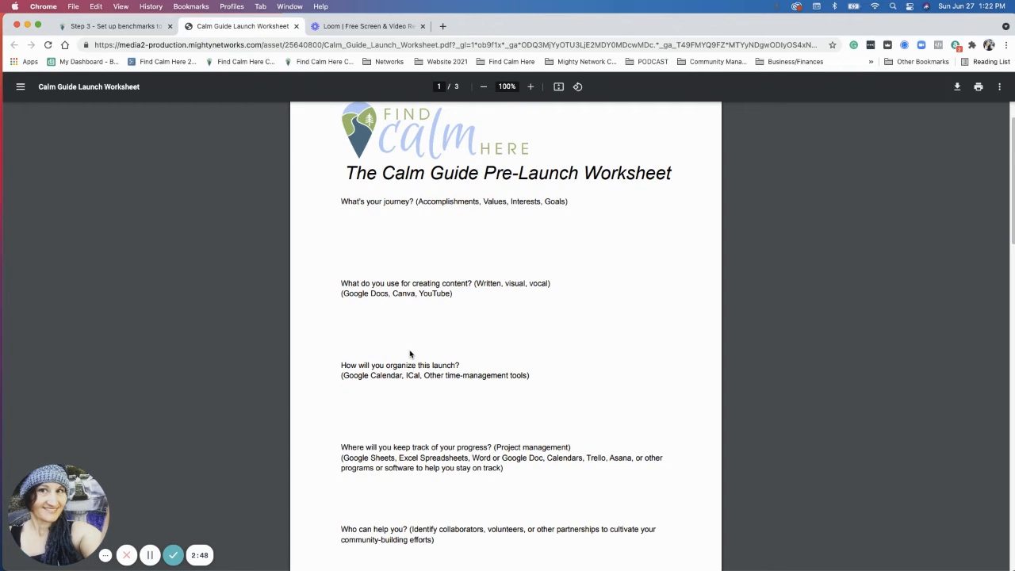
pyautogui.scroll(-3)
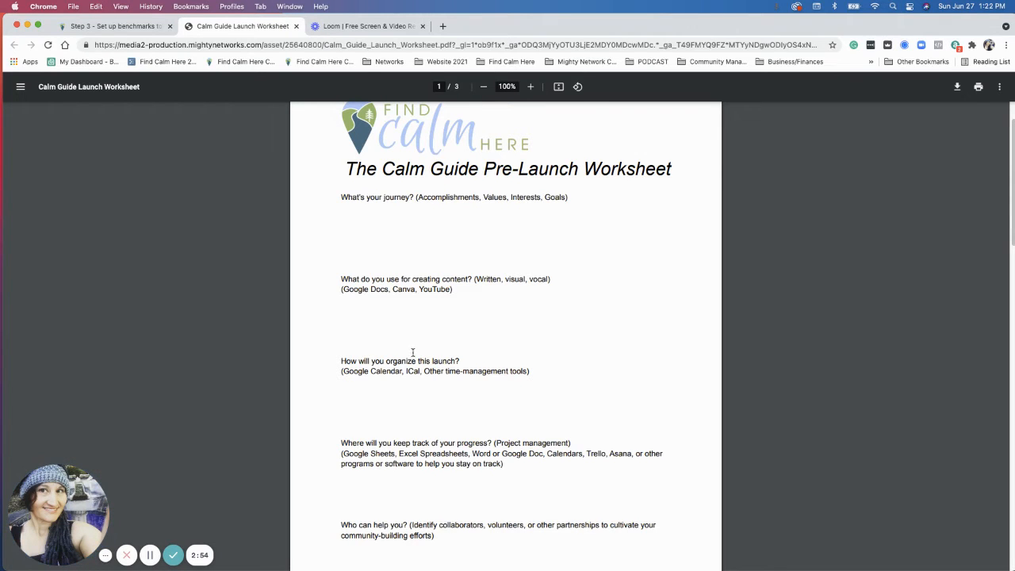
pyautogui.scroll(-3)
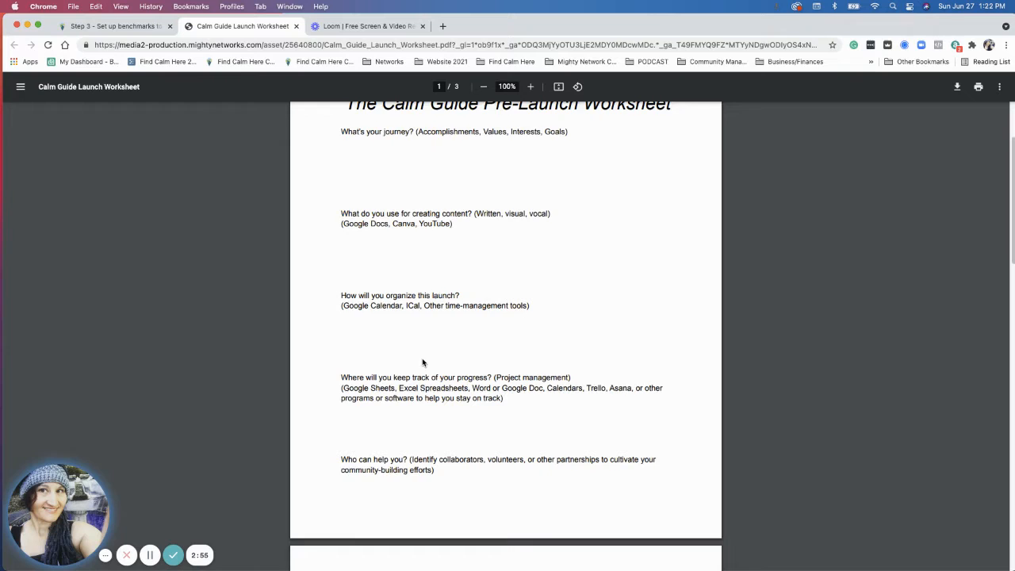
pyautogui.scroll(-3)
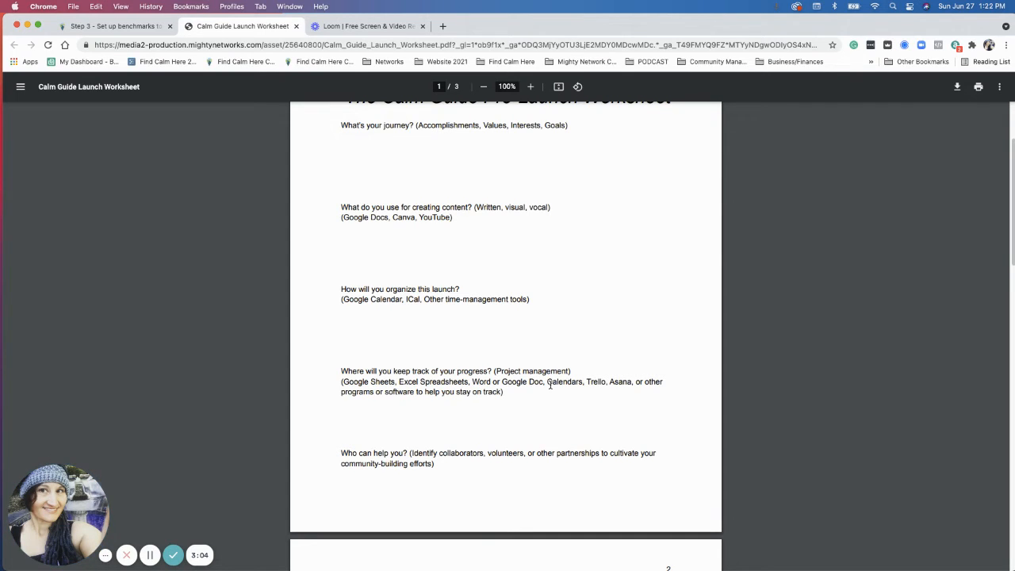
pyautogui.moveTo(425, 488)
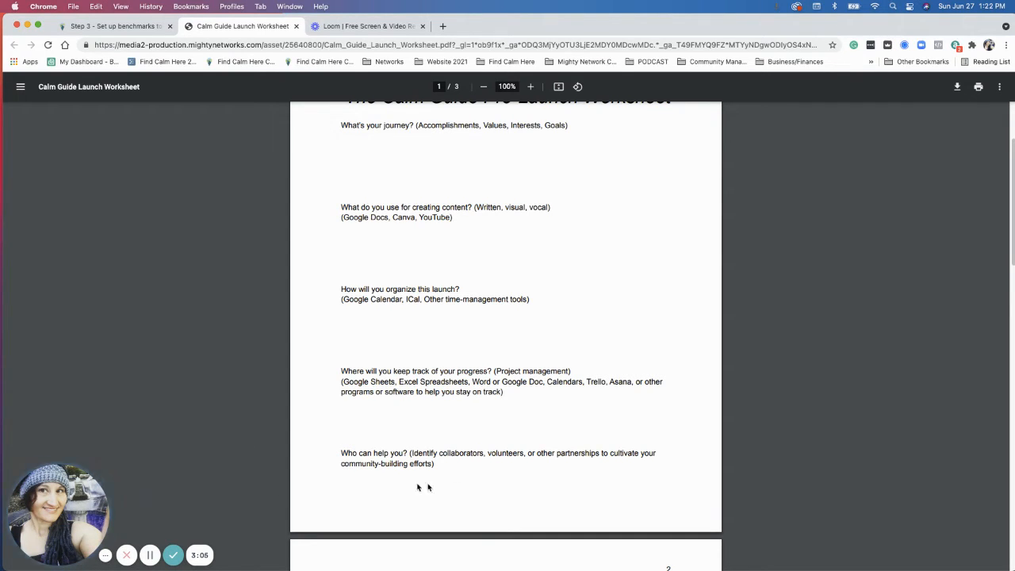
pyautogui.moveTo(390, 415)
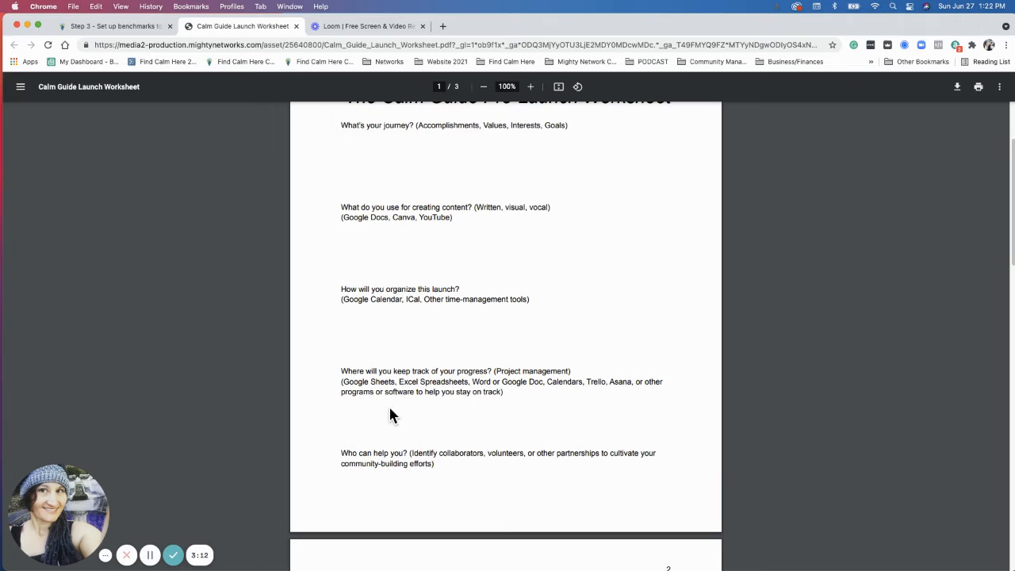
pyautogui.scroll(-3)
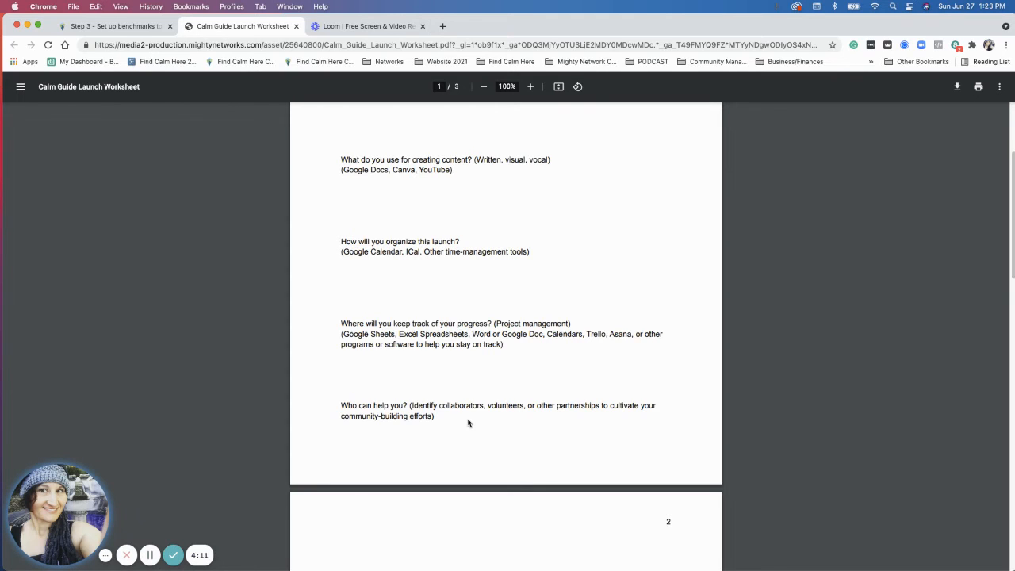
pyautogui.scroll(-3)
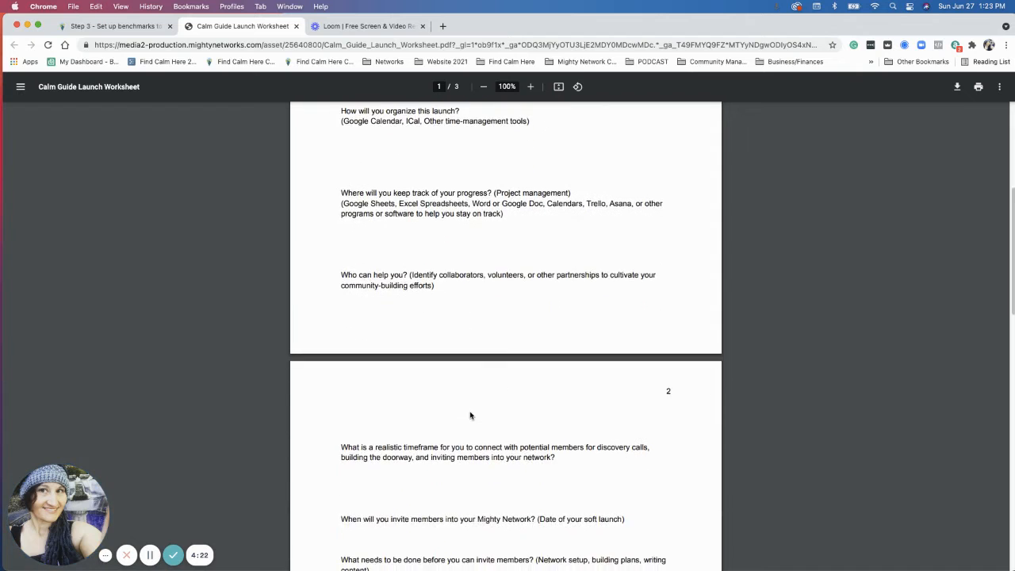
# Scroll page 2 of the worksheet down to the motivation and accountability questions.
pyautogui.scroll(-3)
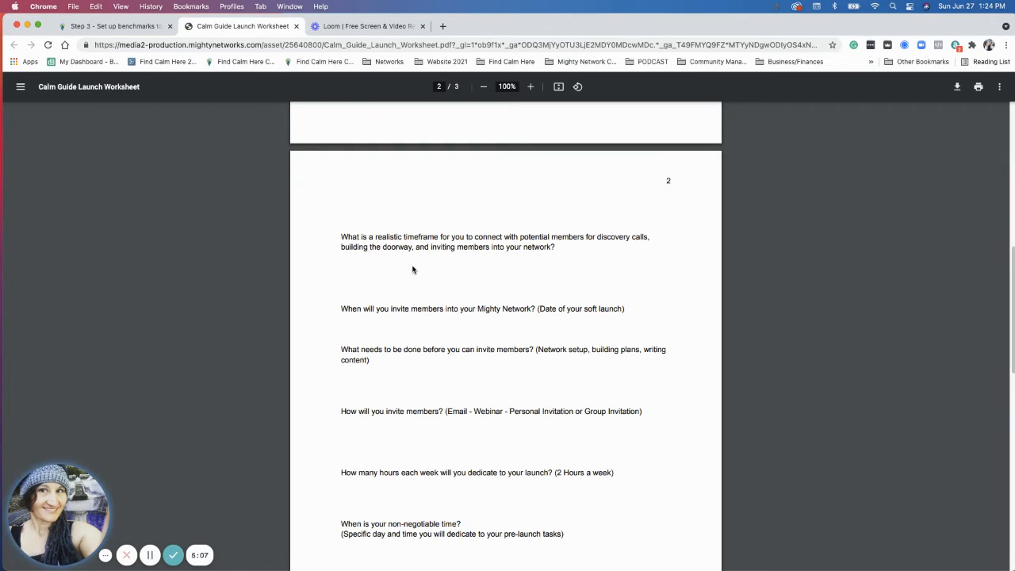
pyautogui.scroll(-3)
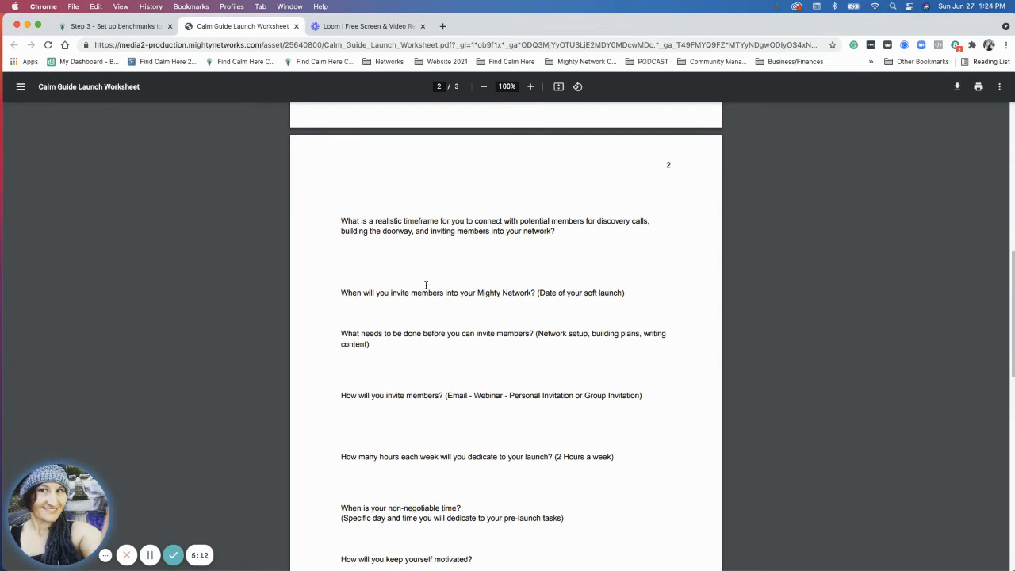
pyautogui.moveTo(533, 305)
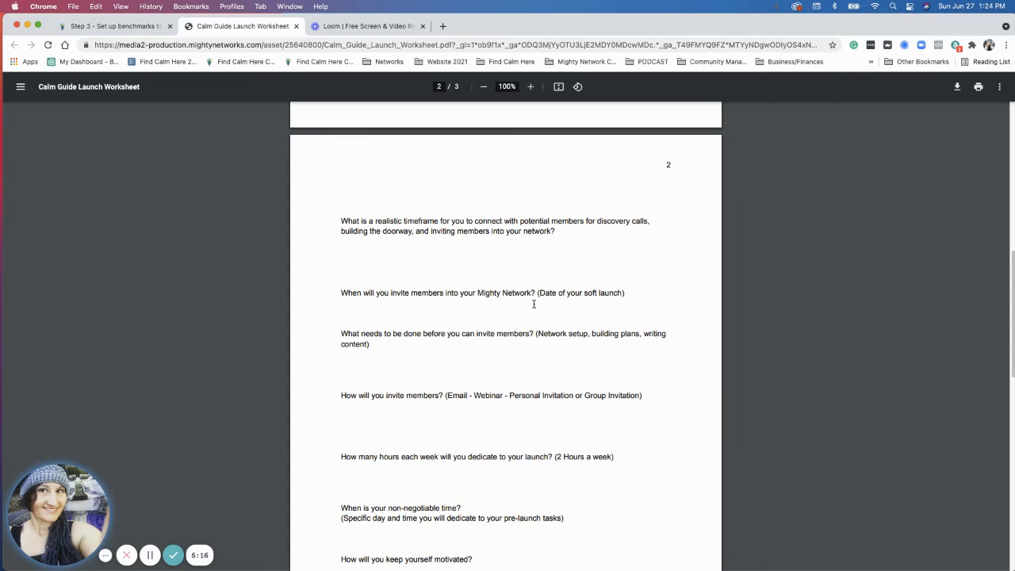
pyautogui.scroll(-3)
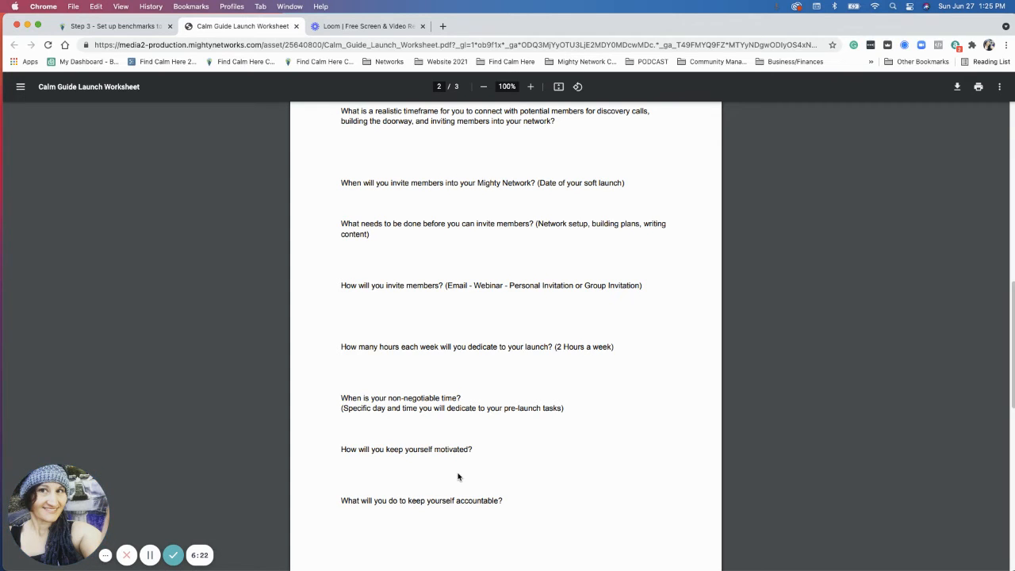
pyautogui.scroll(-3)
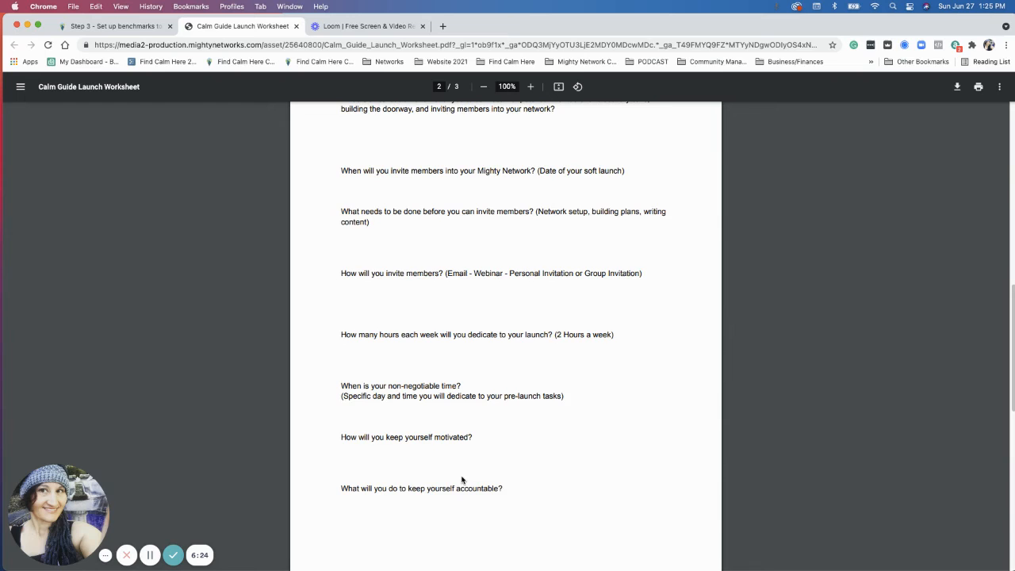
pyautogui.scroll(-3)
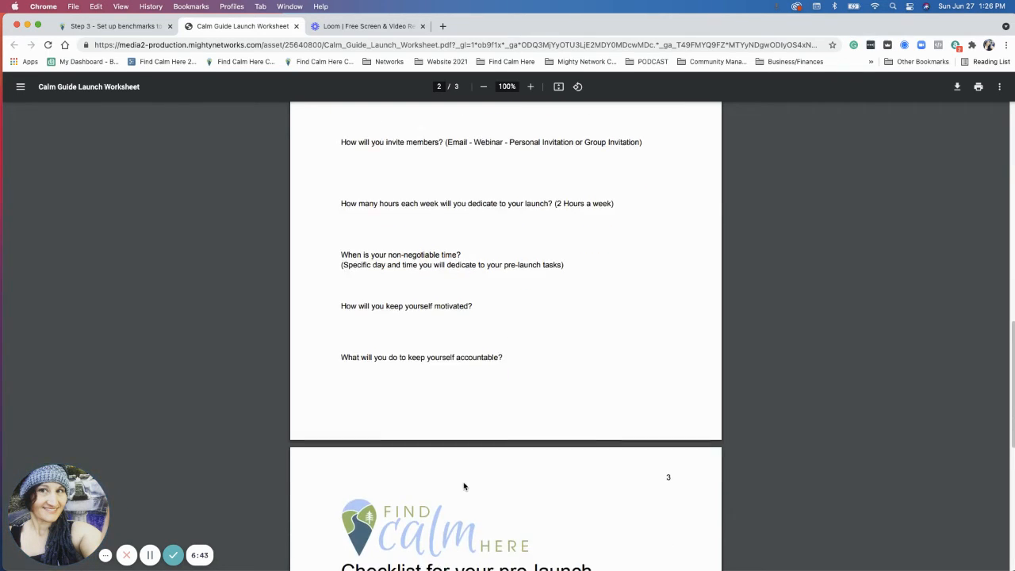
# Scroll to page 3 so the pre-launch checklist fills the viewer.
pyautogui.scroll(-3)
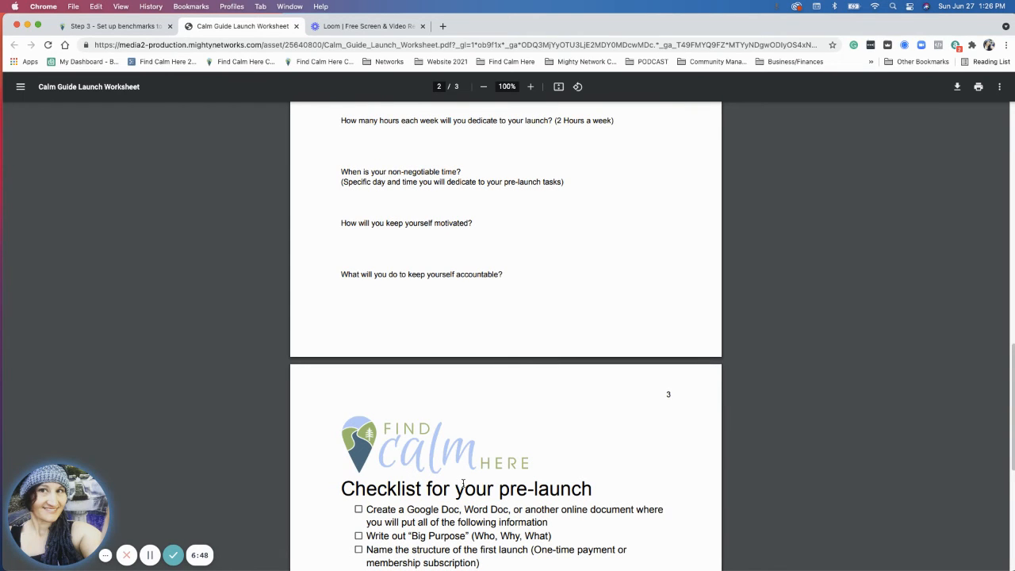
pyautogui.scroll(-3)
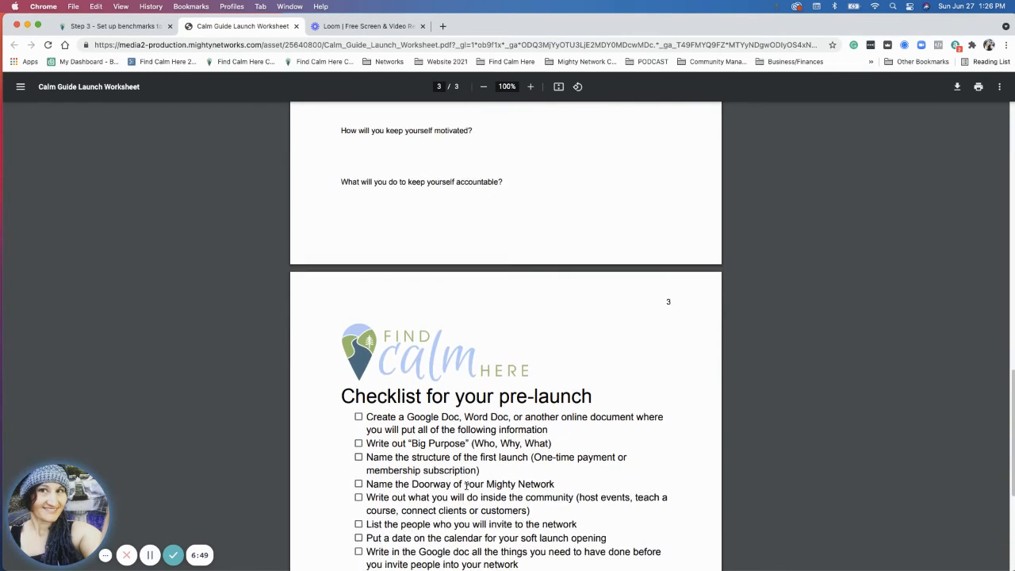
pyautogui.scroll(-3)
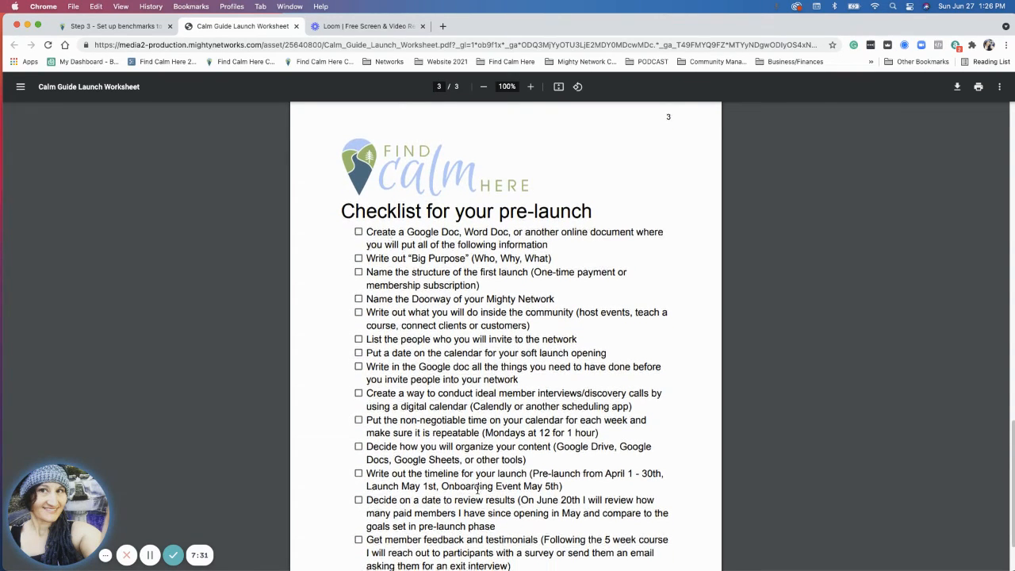
# Scroll through the rest of the pre-launch checklist items to member feedback and testimonials.
pyautogui.scroll(-3)
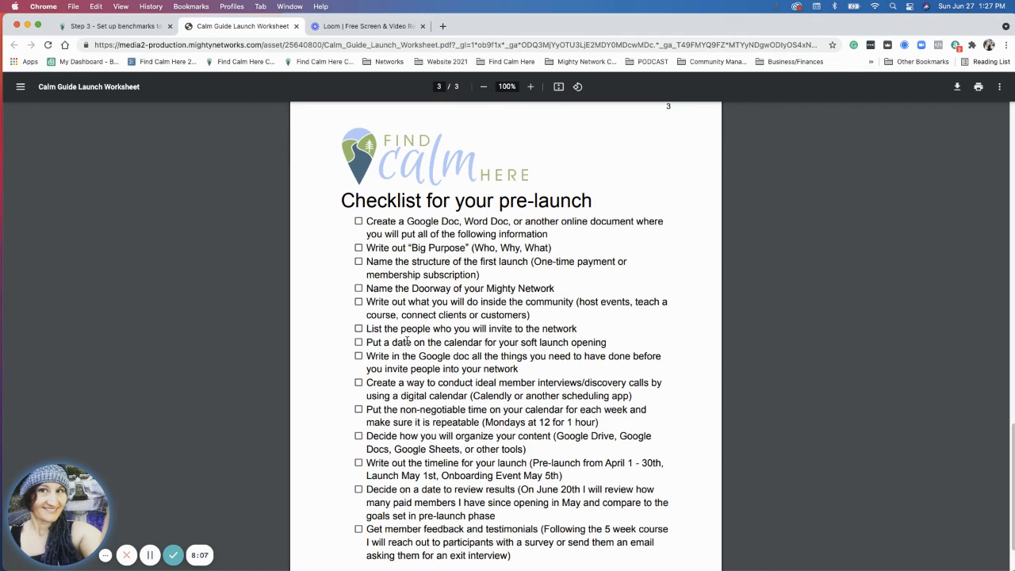
pyautogui.scroll(-3)
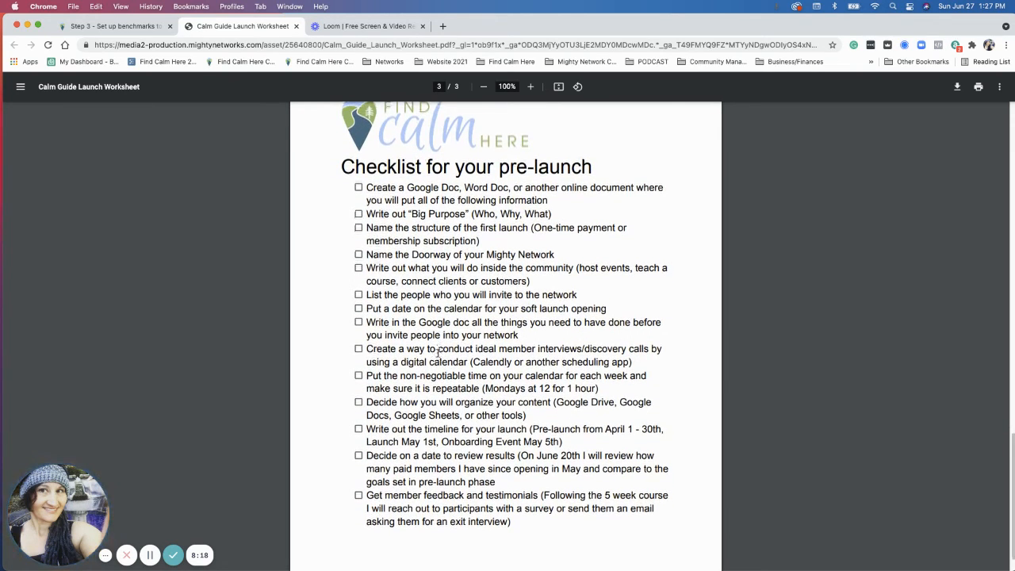
pyautogui.scroll(-3)
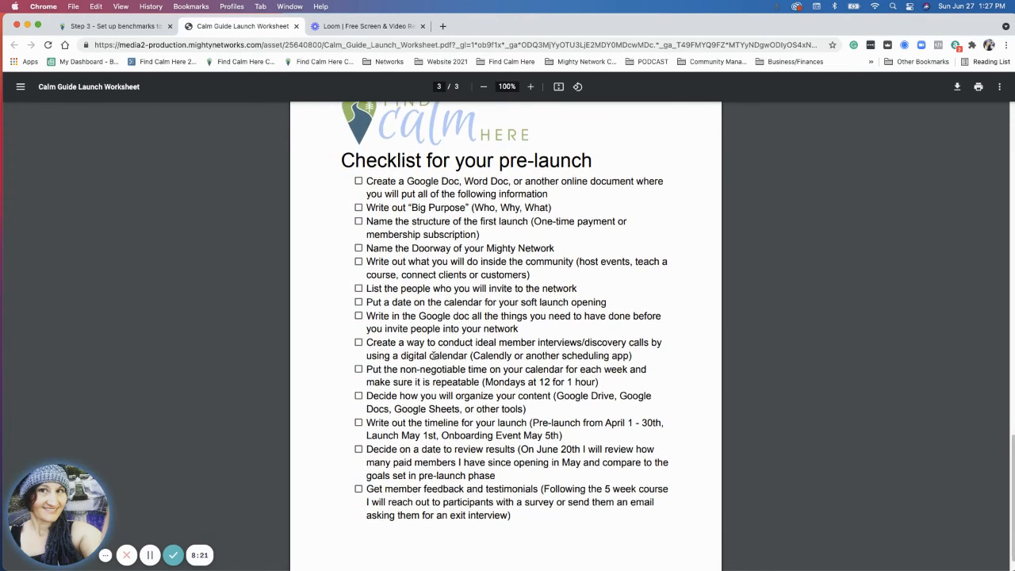
pyautogui.scroll(-3)
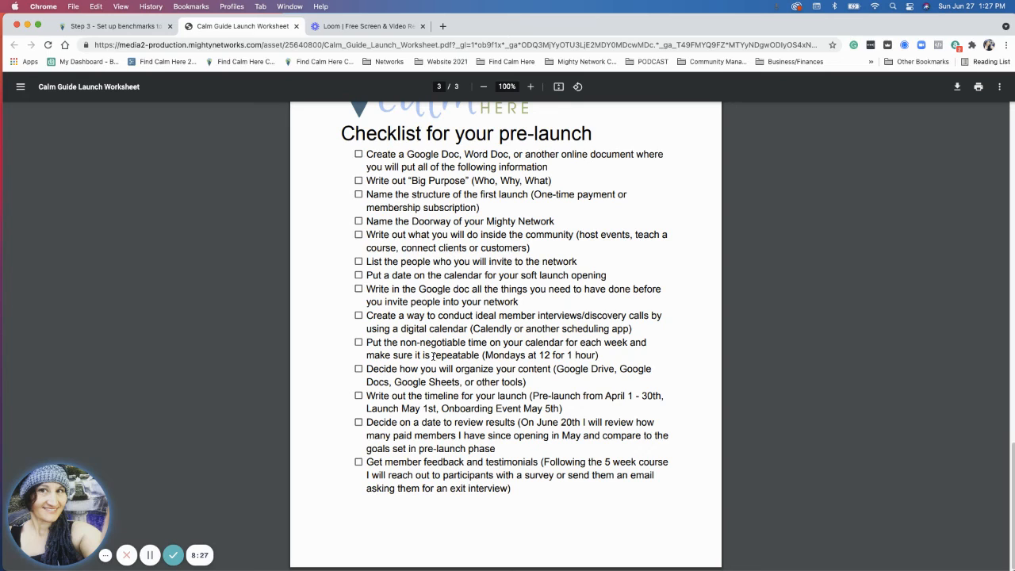
pyautogui.moveTo(432, 357)
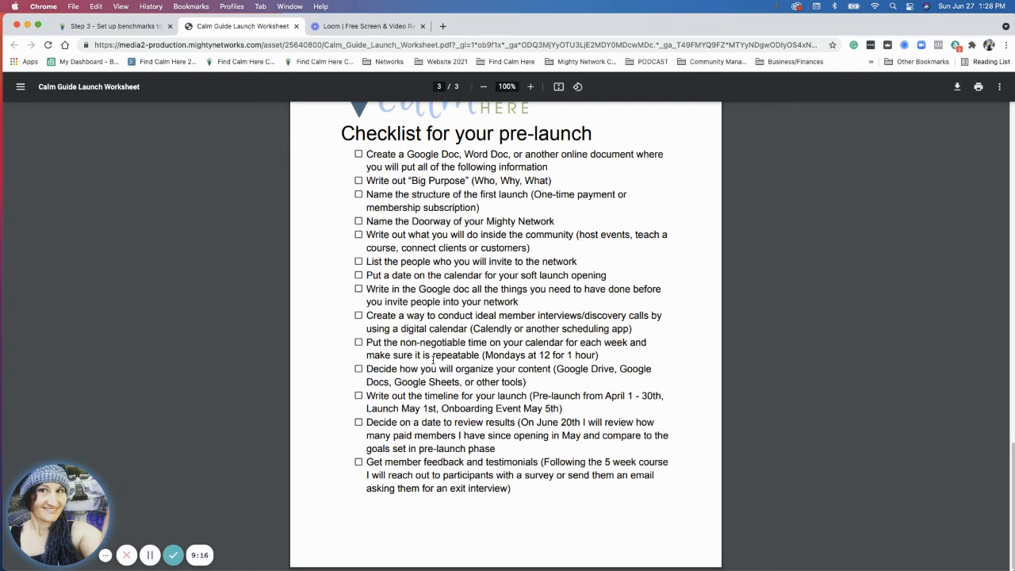
pyautogui.moveTo(470, 380)
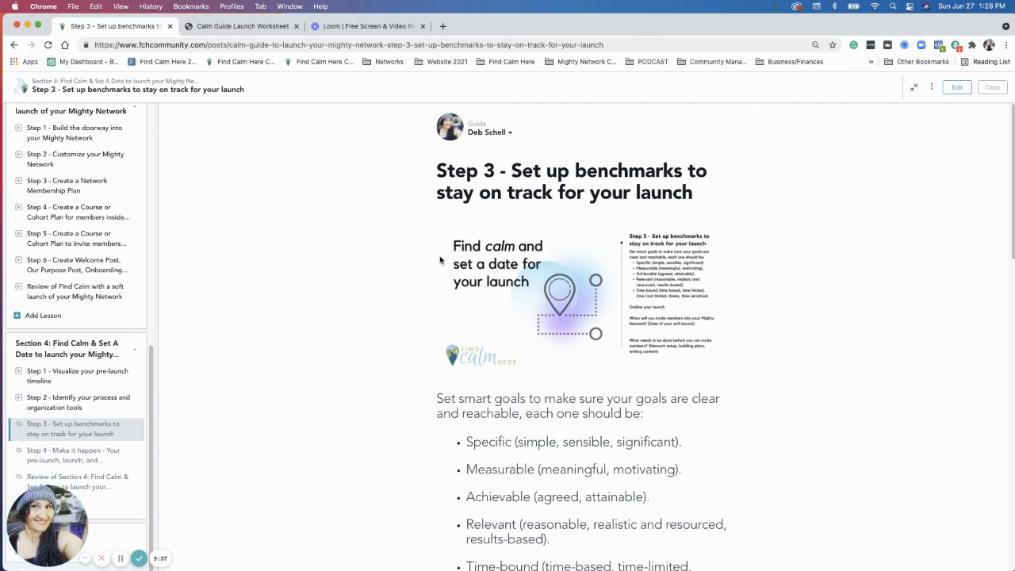
pyautogui.moveTo(419, 254)
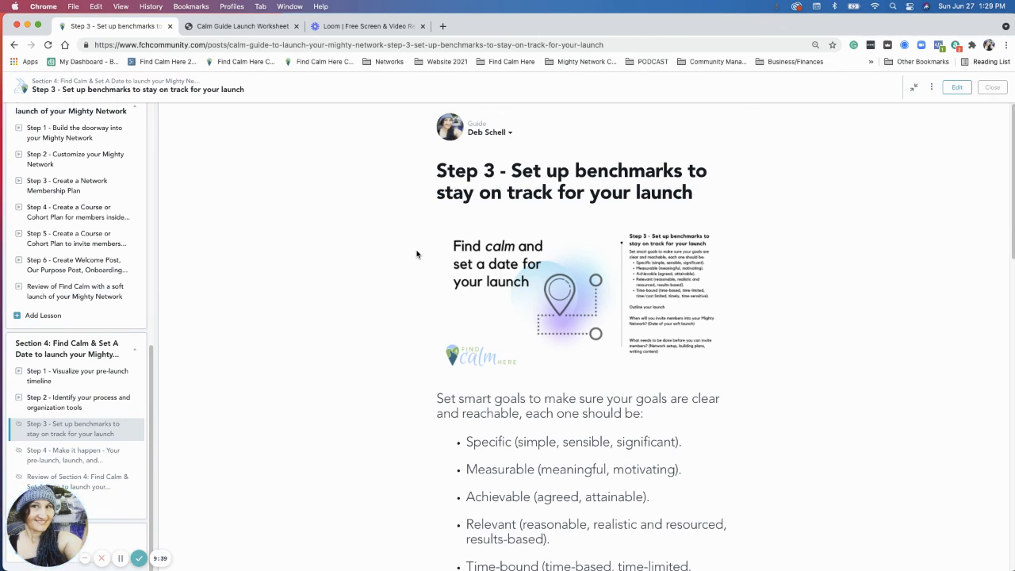
pyautogui.moveTo(476, 276)
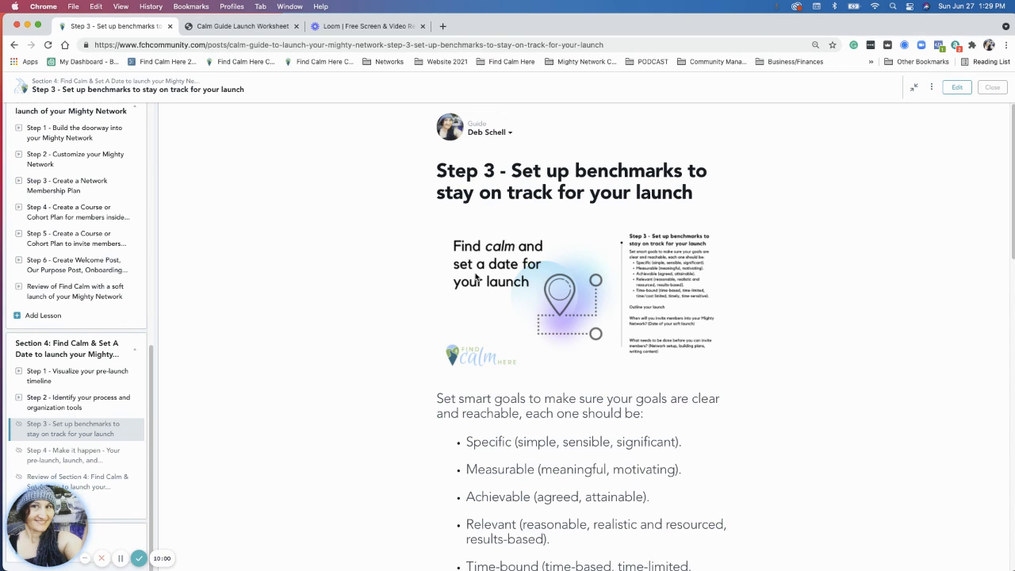
# Scroll the lesson page down to the worksheet attachment, completion note and Lesson Settings.
pyautogui.scroll(-3)
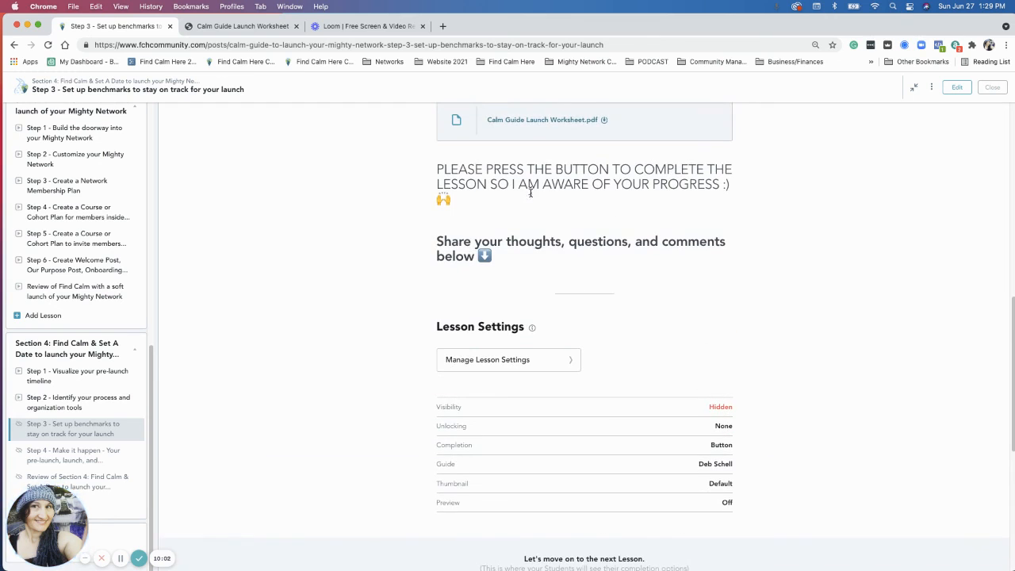
pyautogui.scroll(-3)
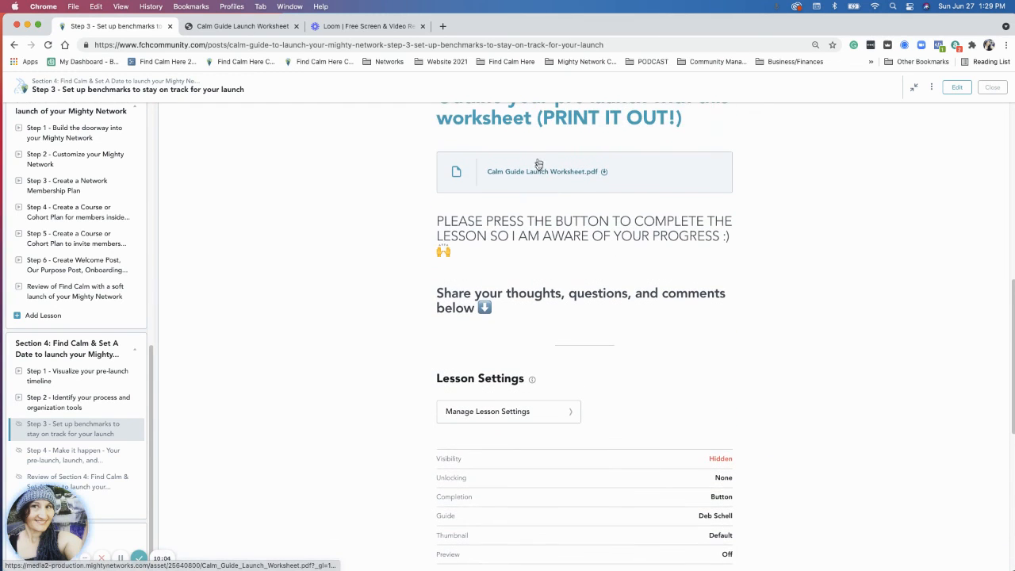
pyautogui.scroll(-3)
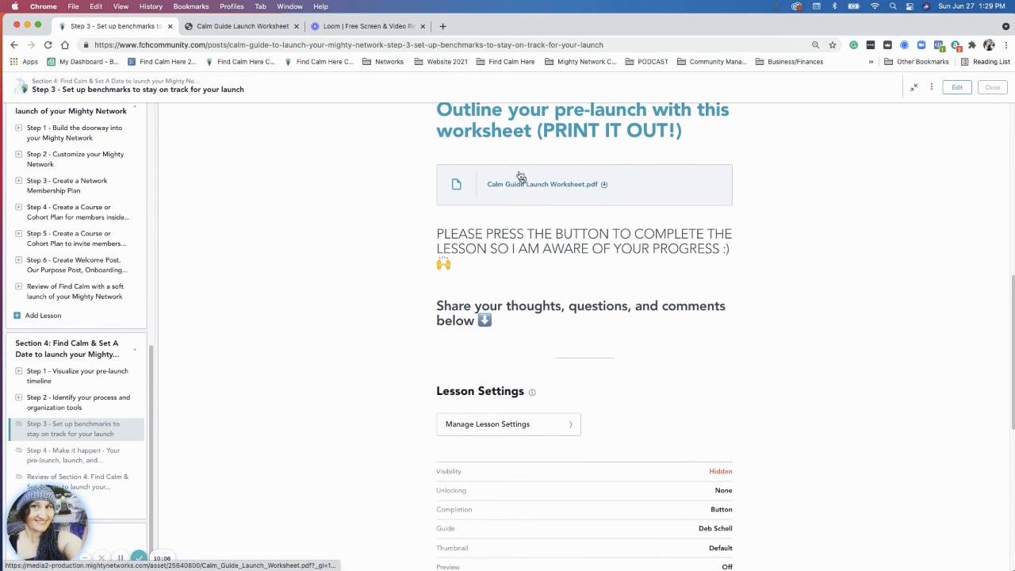
pyautogui.moveTo(384, 337)
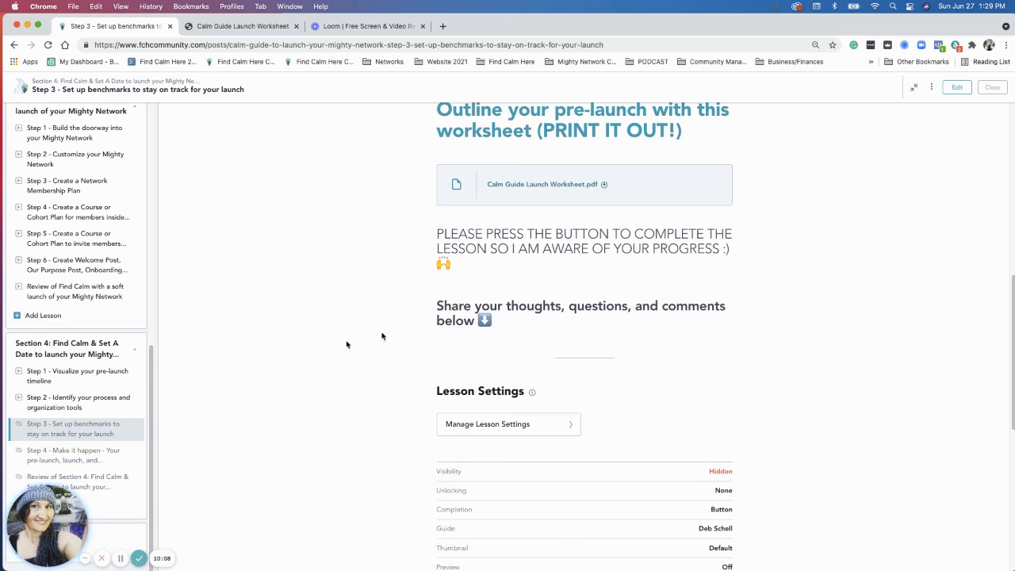